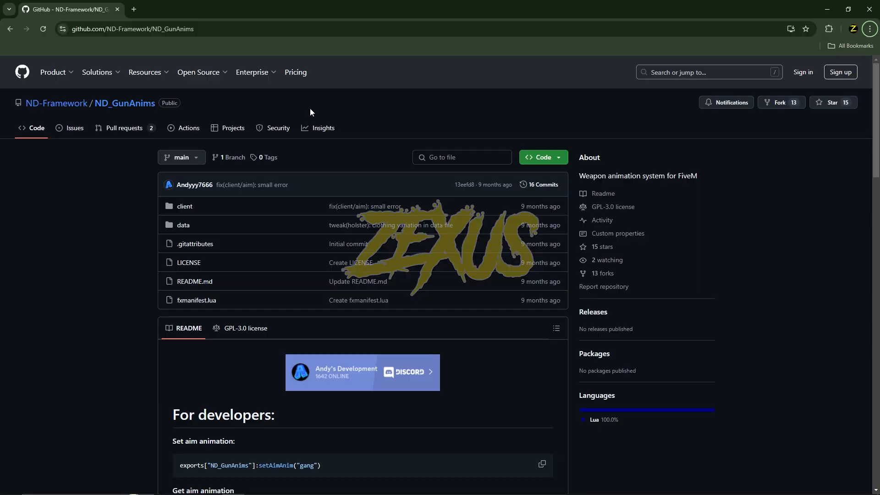
{"action": "mouse_move", "coordinate": [95, 116]}
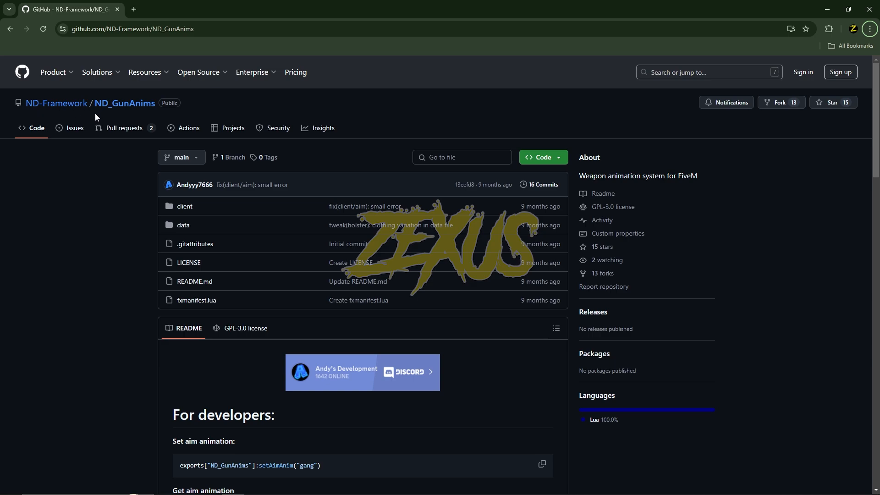
{"action": "mouse_move", "coordinate": [258, 113]}
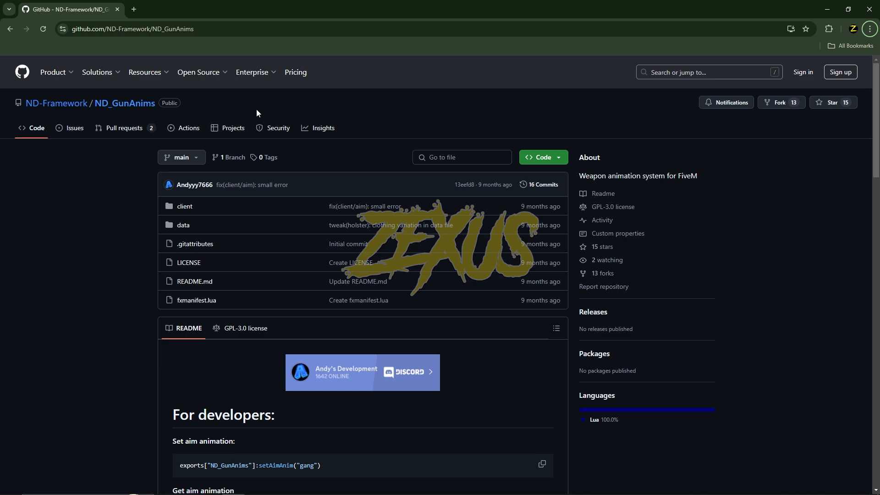
Open the ND_GunAnims repository's Code dropdown to show clone and download options.
{"action": "left_click", "coordinate": [544, 158]}
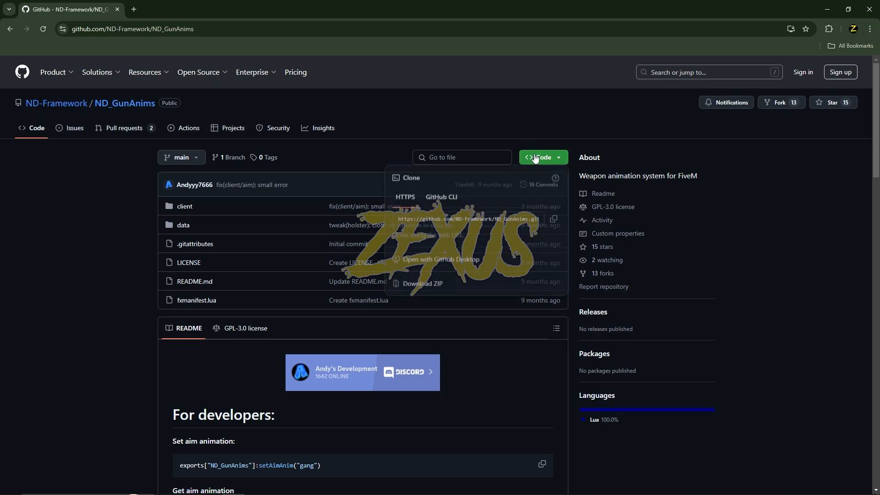
Download ND_GunAnims as a zip and extract it in Downloads.
{"action": "left_click", "coordinate": [422, 284]}
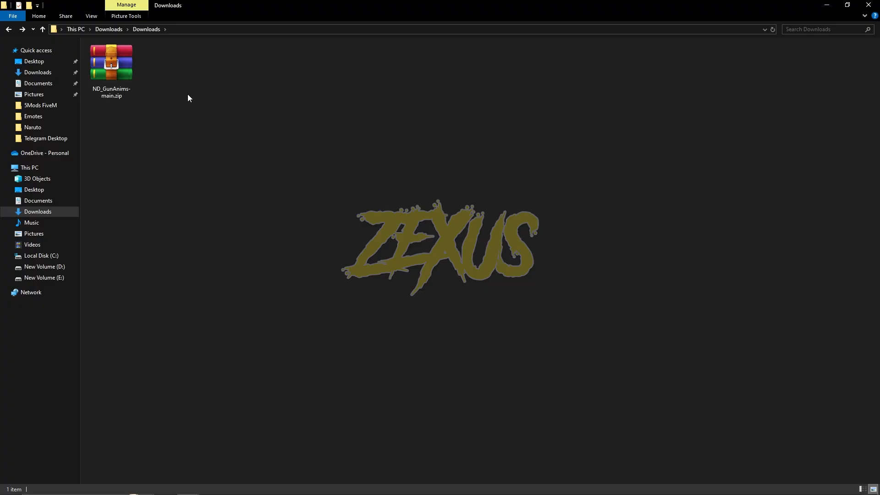
{"action": "right_click", "coordinate": [111, 62]}
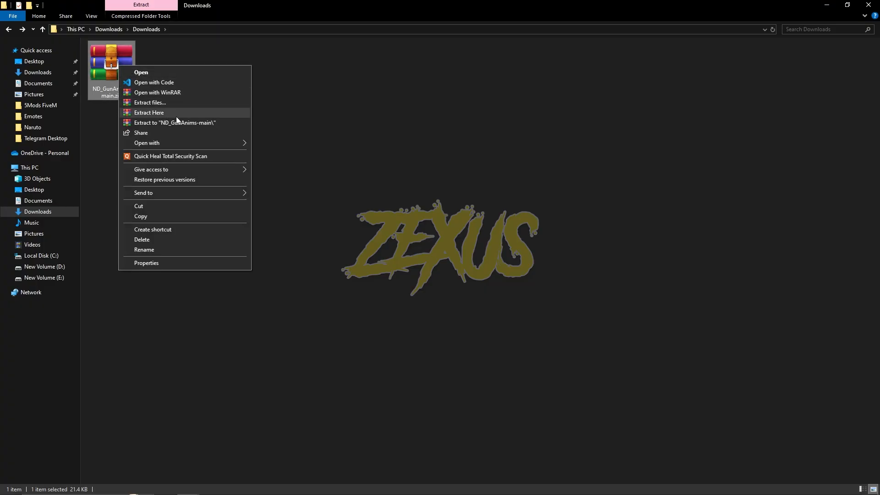
{"action": "left_click", "coordinate": [148, 112]}
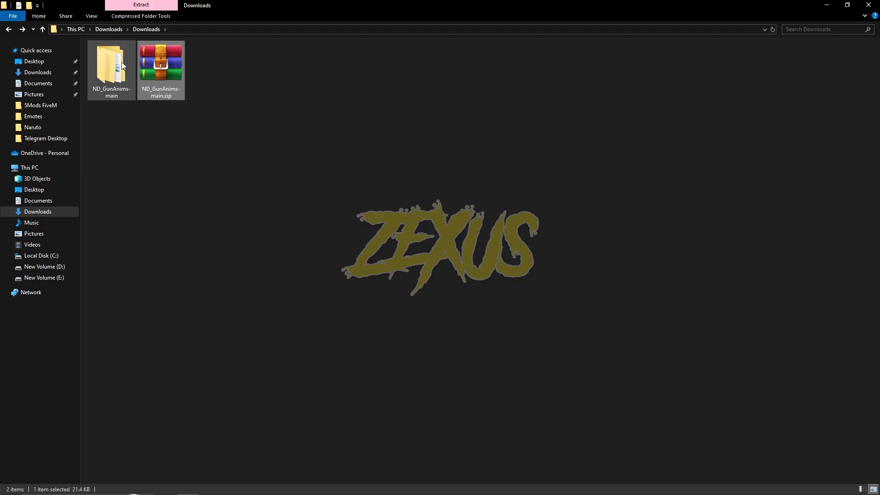
{"action": "double_click", "coordinate": [112, 65]}
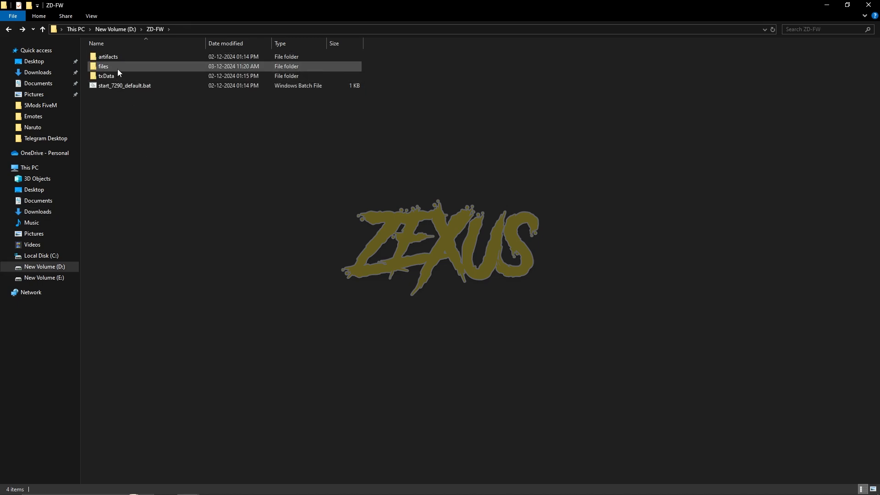
Place the folder in [zd-scripts], rename it ND_GunAnims, and open it.
{"action": "double_click", "coordinate": [104, 66]}
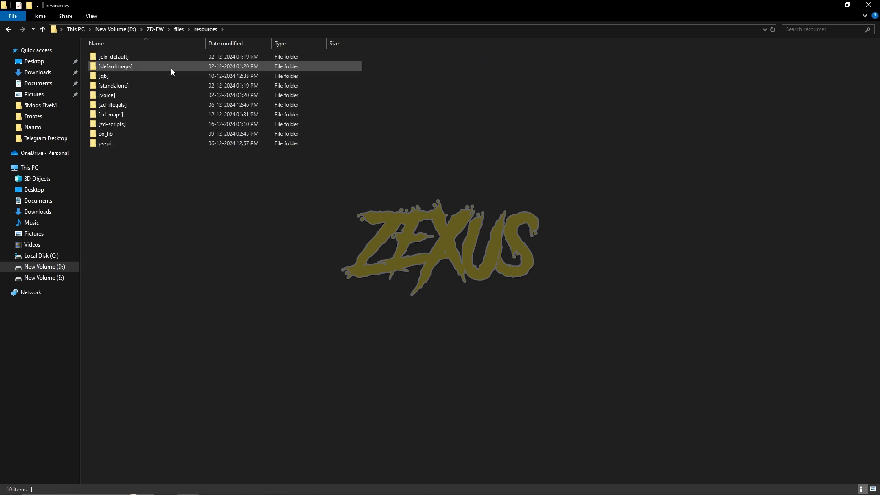
{"action": "left_click", "coordinate": [112, 125]}
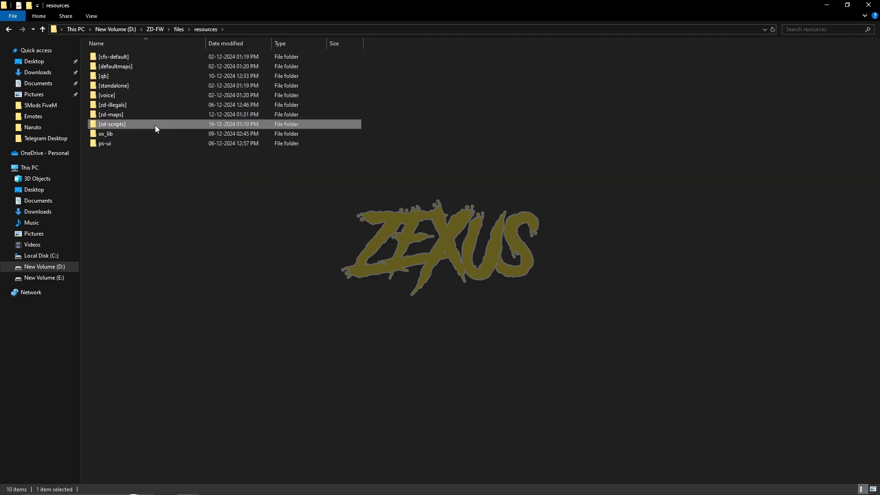
{"action": "double_click", "coordinate": [112, 124]}
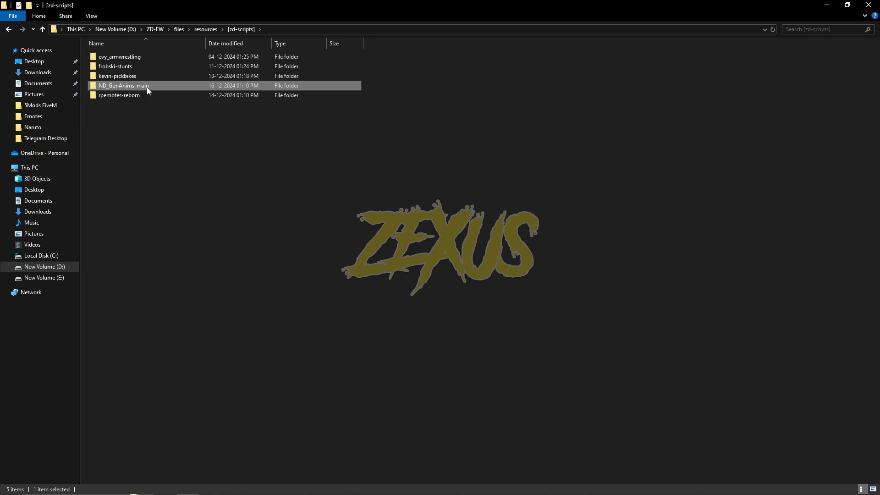
{"action": "key", "text": "F2"}
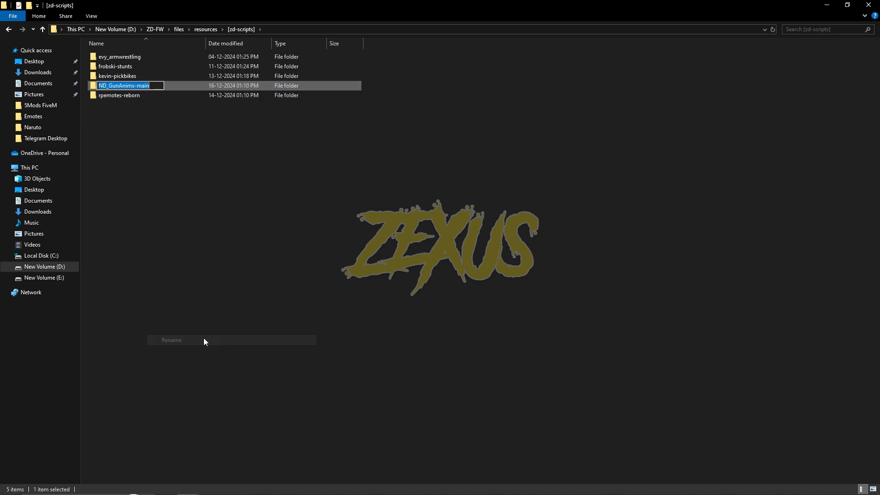
{"action": "key", "text": "Enter"}
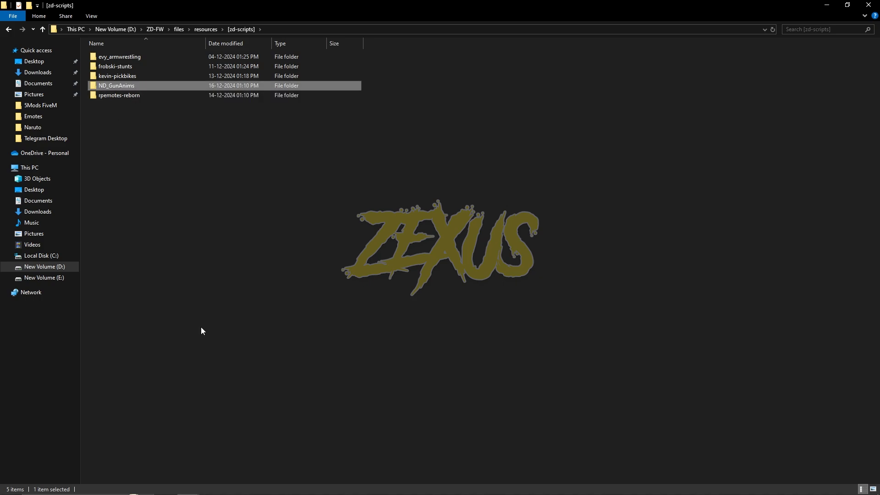
{"action": "double_click", "coordinate": [116, 85]}
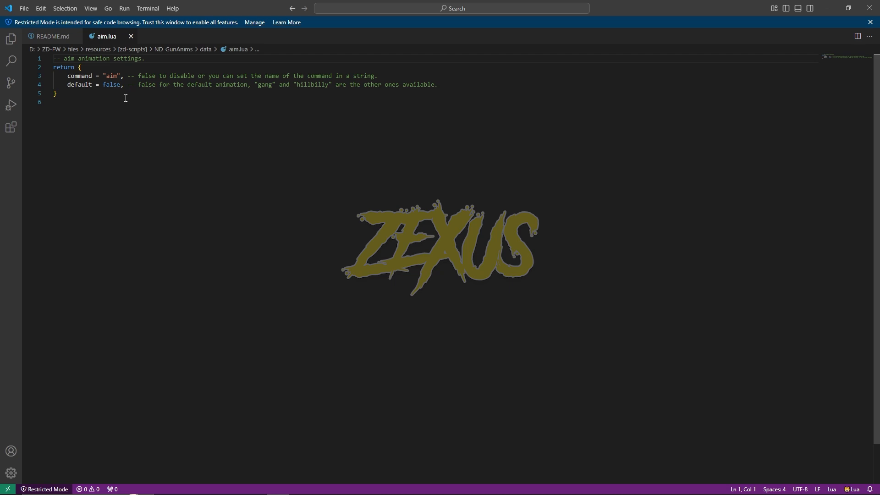
Replace the aim command value on line 3 of aim.lua with false.
{"action": "double_click", "coordinate": [111, 75]}
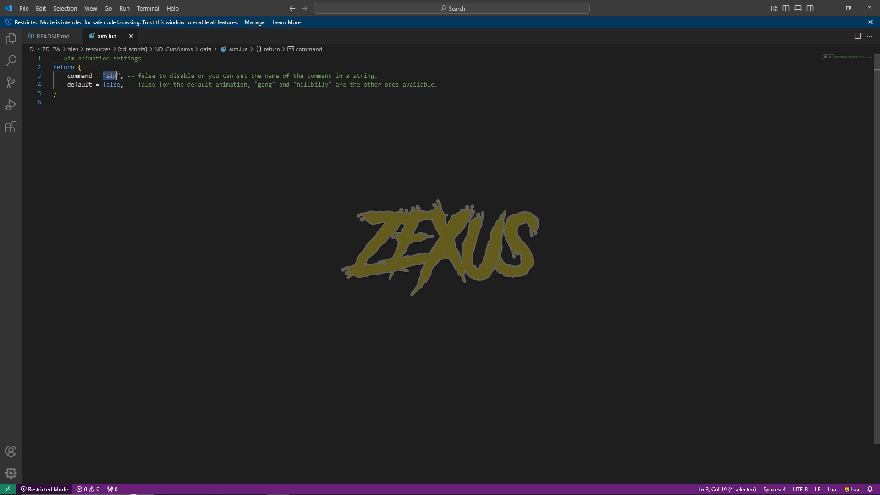
{"action": "type", "text": "false"}
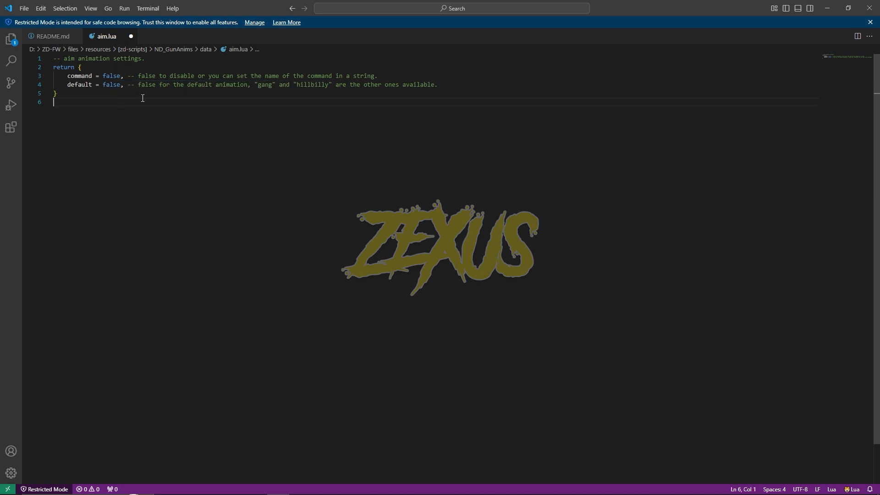
{"action": "mouse_move", "coordinate": [256, 84]}
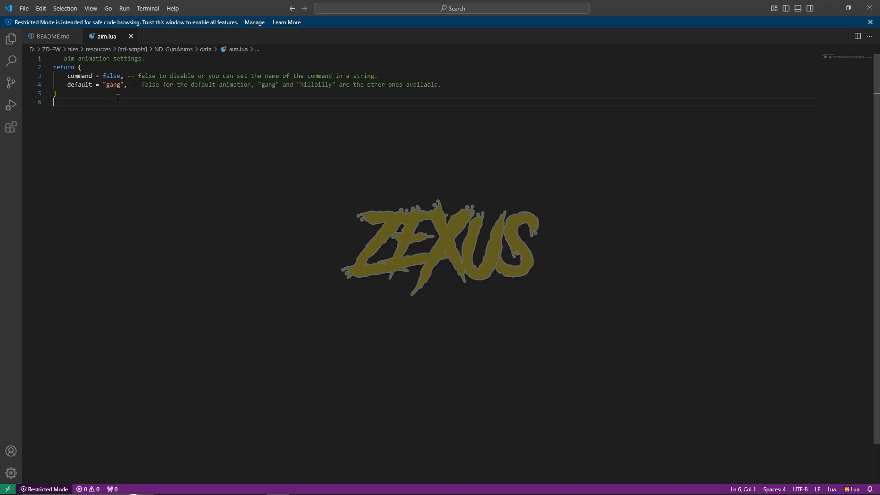
{"action": "mouse_move", "coordinate": [151, 91]}
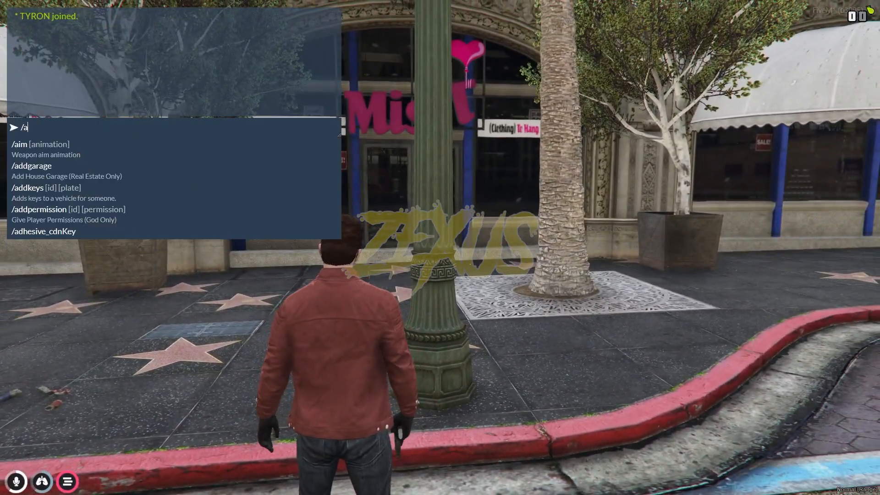
Enter the /aim command in FiveM chat to aim with the gang animation.
{"action": "type", "text": "im"}
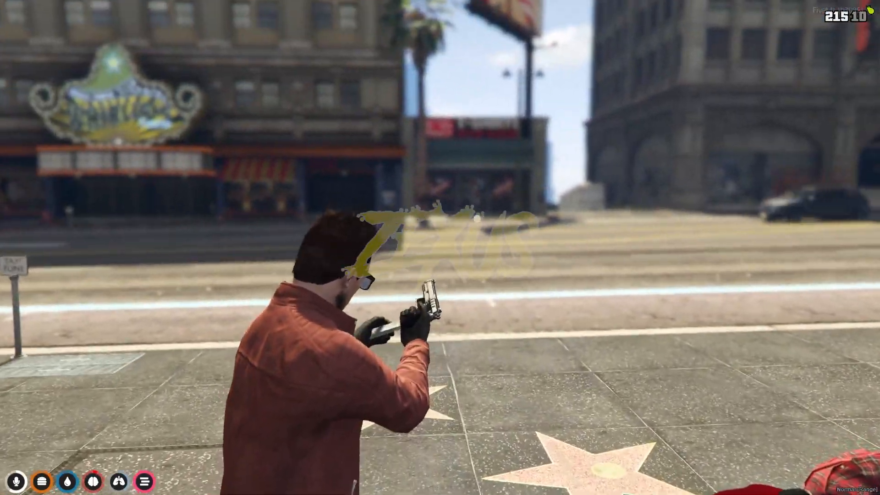
Type the /aim hillbilly command into FiveM chat.
{"action": "type", "text": "/aim"}
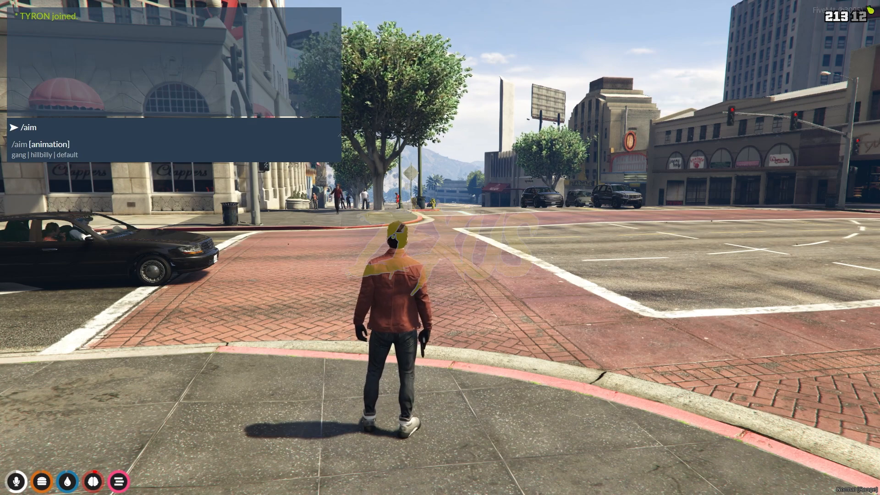
{"action": "type", "text": "hillbill"}
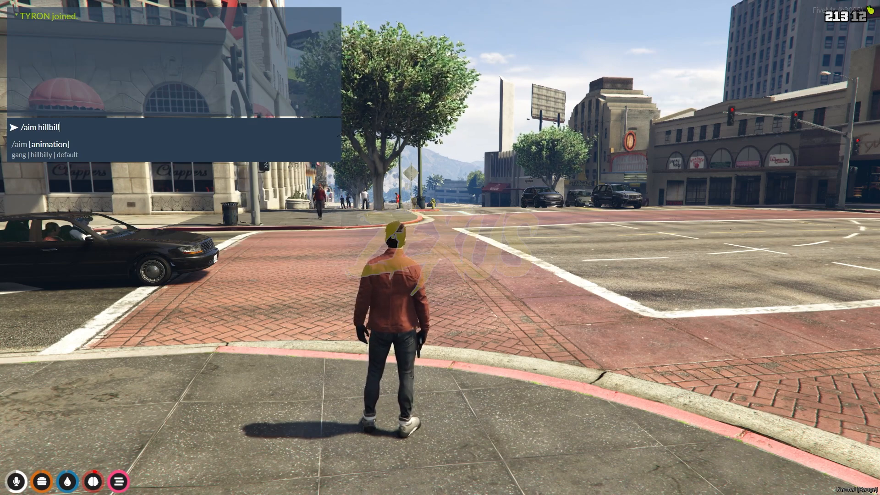